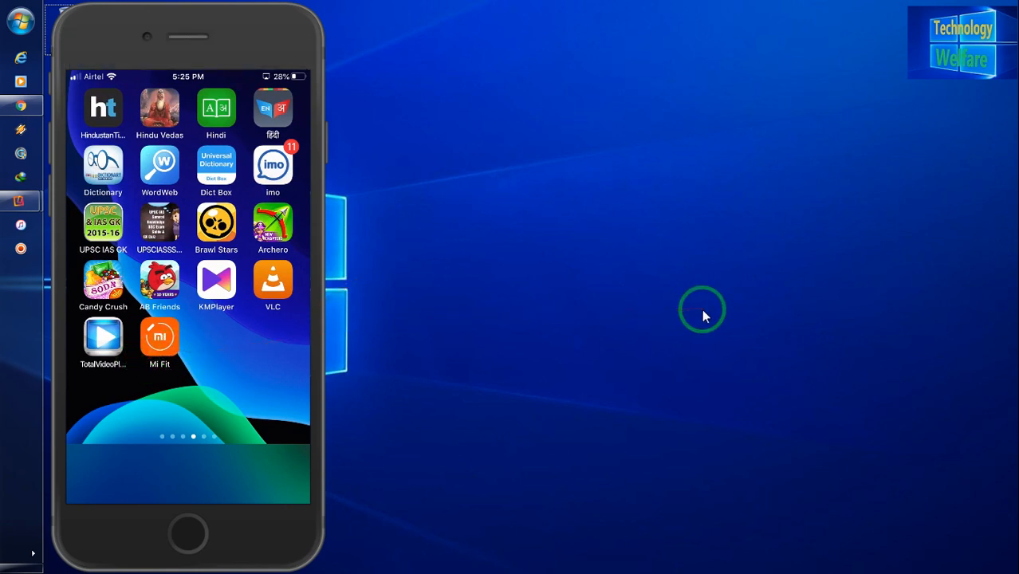
Swipe to the second home screen page that holds the App Store icon.
{"action": "left_click_drag", "start_coordinate": [239, 279], "coordinate": [119, 279]}
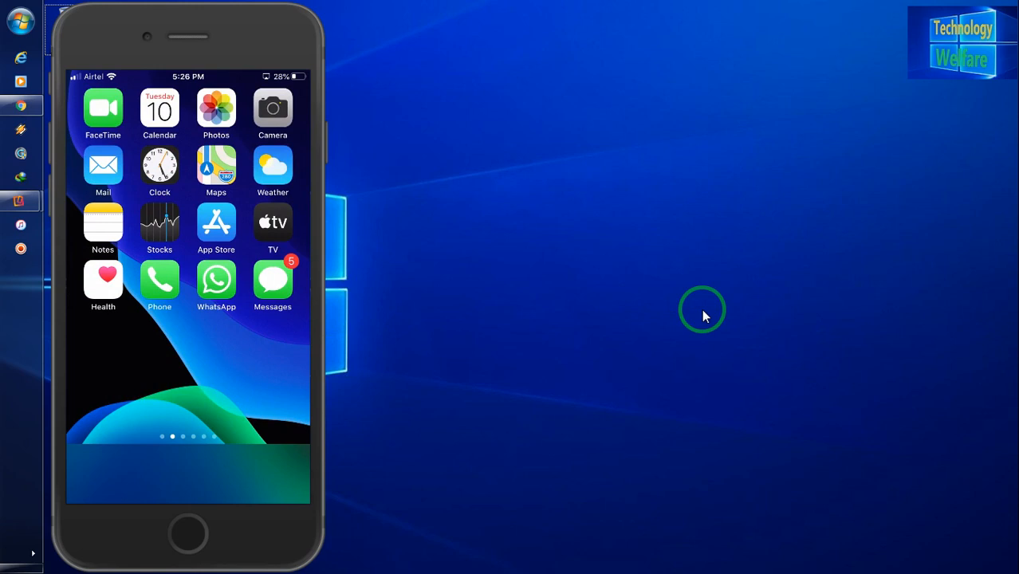
Search the App Store for 'mi fit app' and scroll to the installed Mi Fit result.
{"action": "left_click", "coordinate": [216, 221]}
{"action": "type", "text": "Mi"}
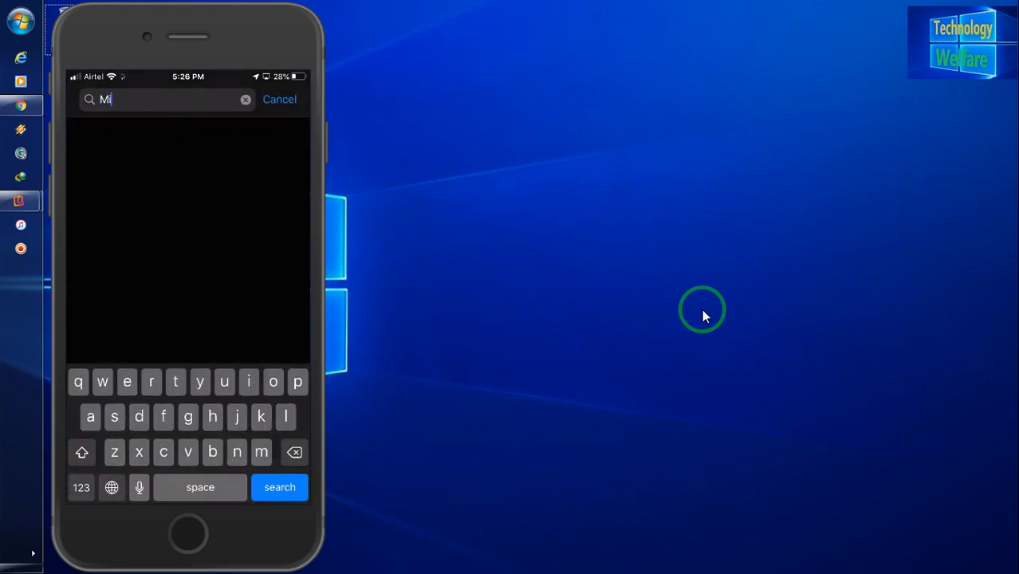
{"action": "type", "text": "f"}
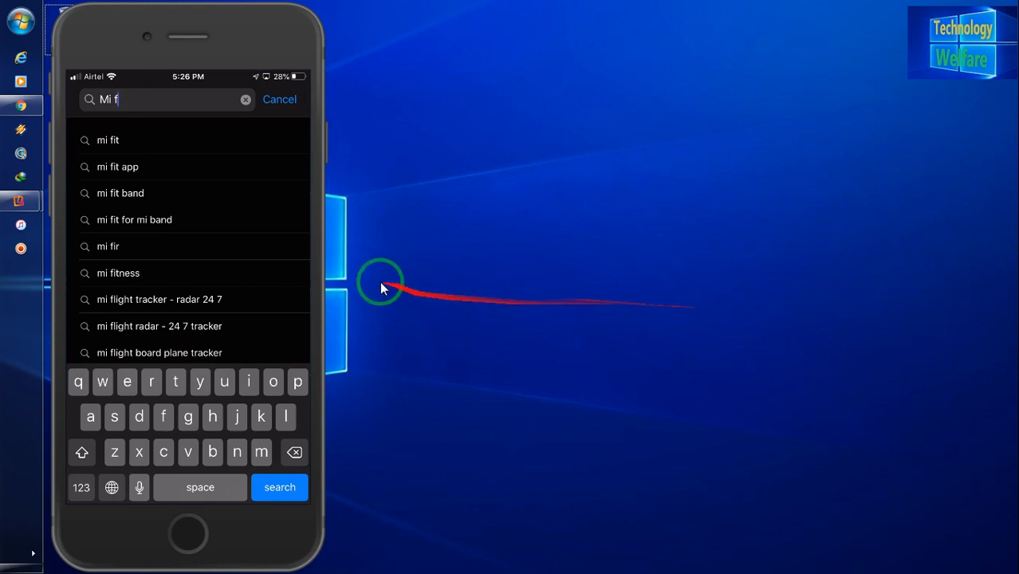
{"action": "mouse_move", "coordinate": [171, 176]}
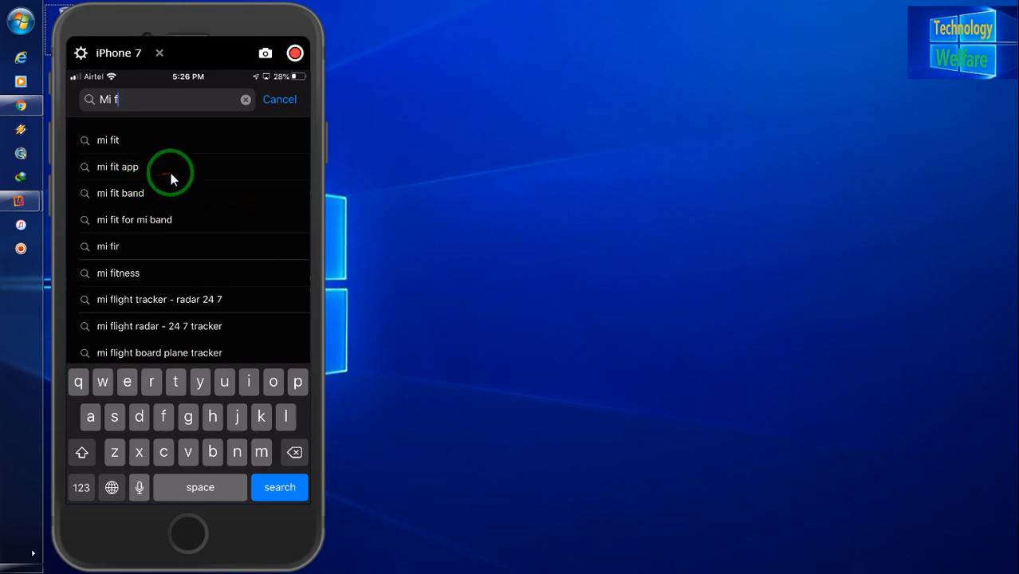
{"action": "left_click", "coordinate": [118, 166]}
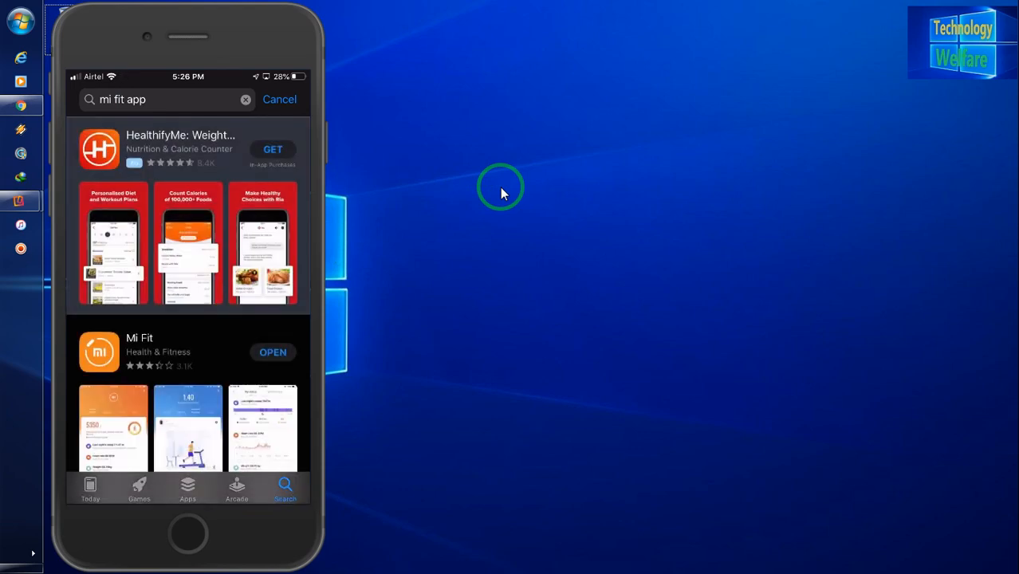
{"action": "scroll", "scroll_direction": "down", "scroll_amount": 3}
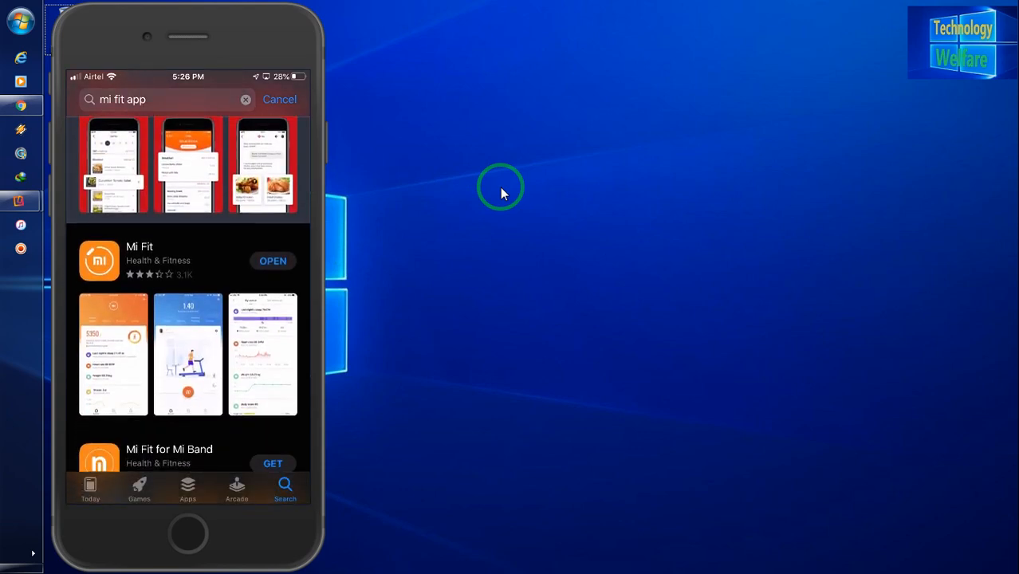
{"action": "scroll", "scroll_direction": "down", "scroll_amount": 3}
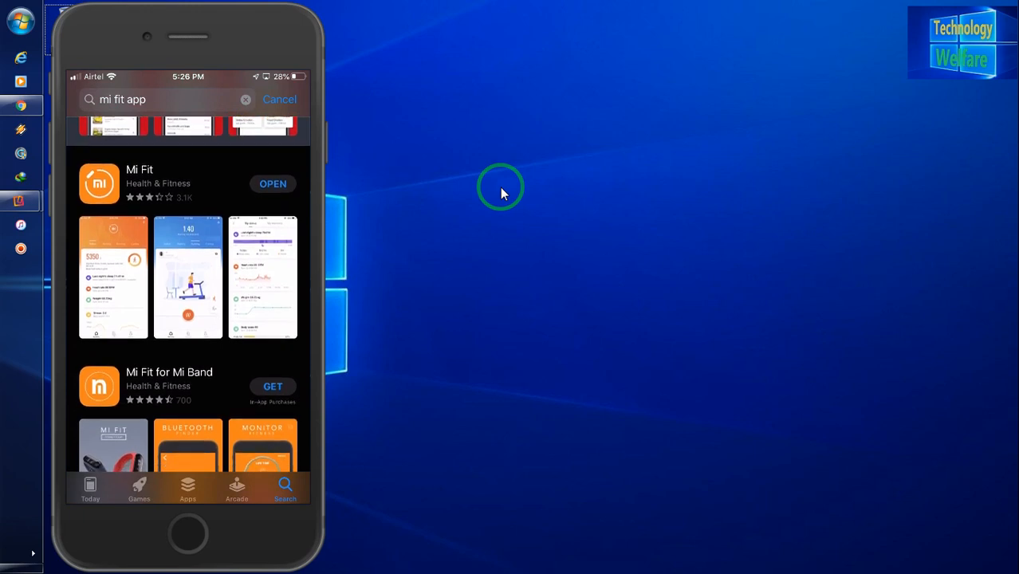
{"action": "mouse_move", "coordinate": [170, 209]}
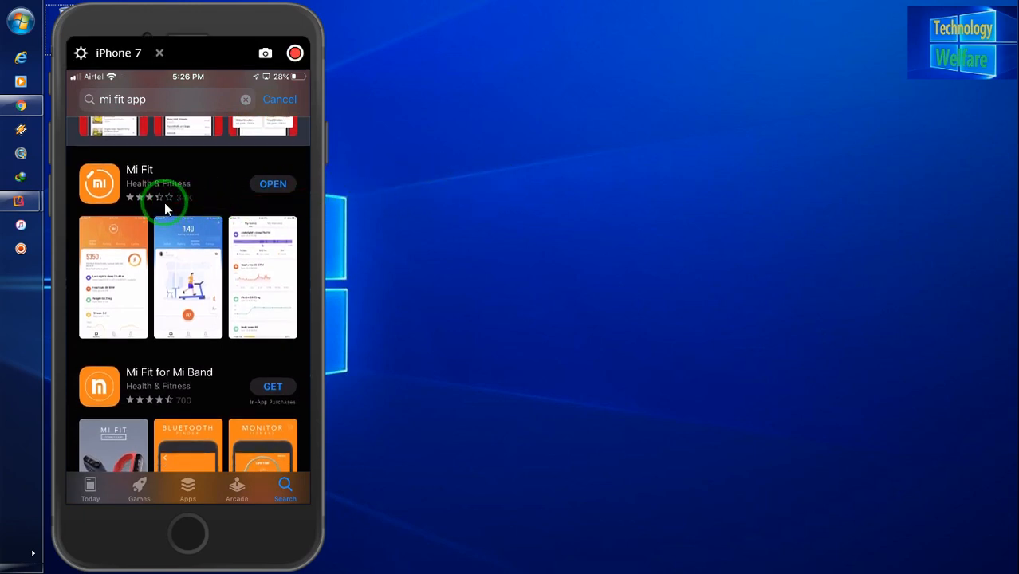
{"action": "mouse_move", "coordinate": [468, 209]}
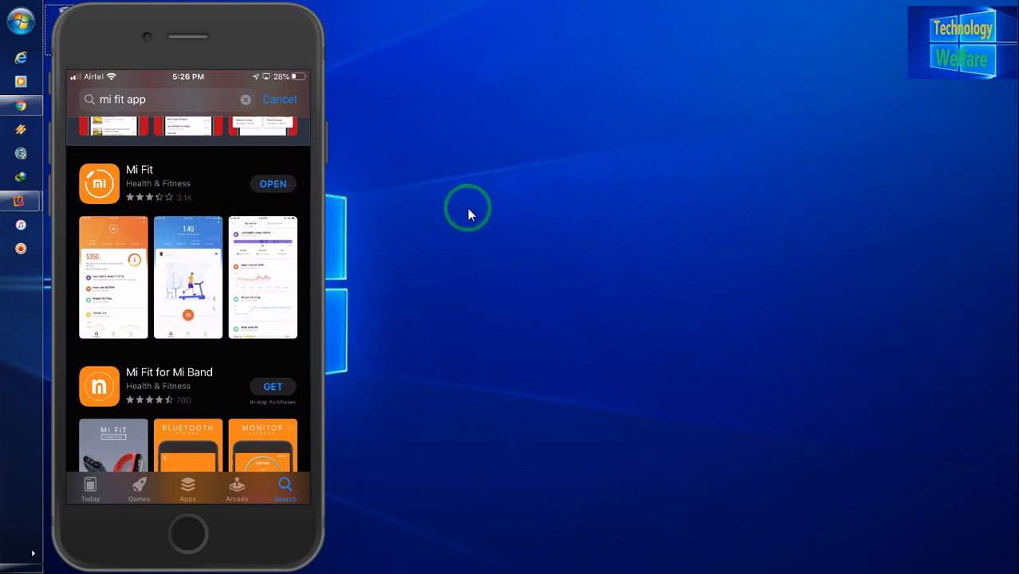
{"action": "left_click", "coordinate": [273, 183]}
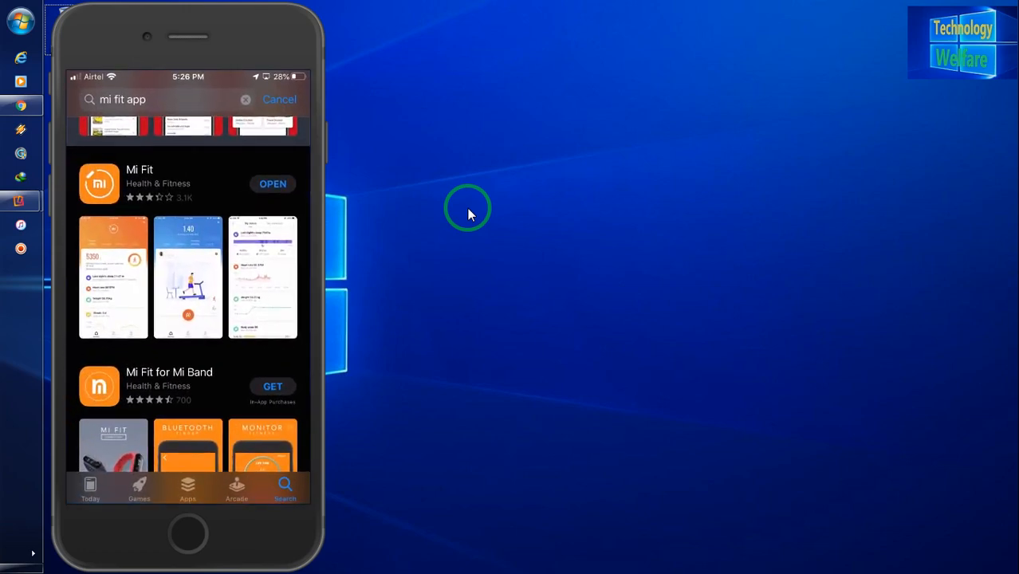
Launch Mi Fit, begin adding a watch, and respond to the pairing data notice.
{"action": "left_click", "coordinate": [188, 533]}
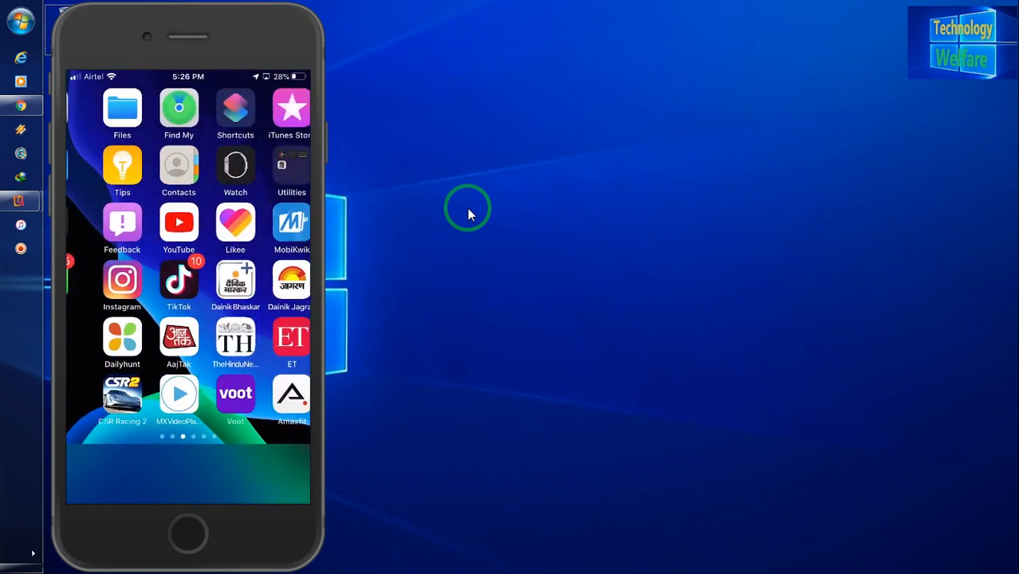
{"action": "left_click", "coordinate": [291, 395]}
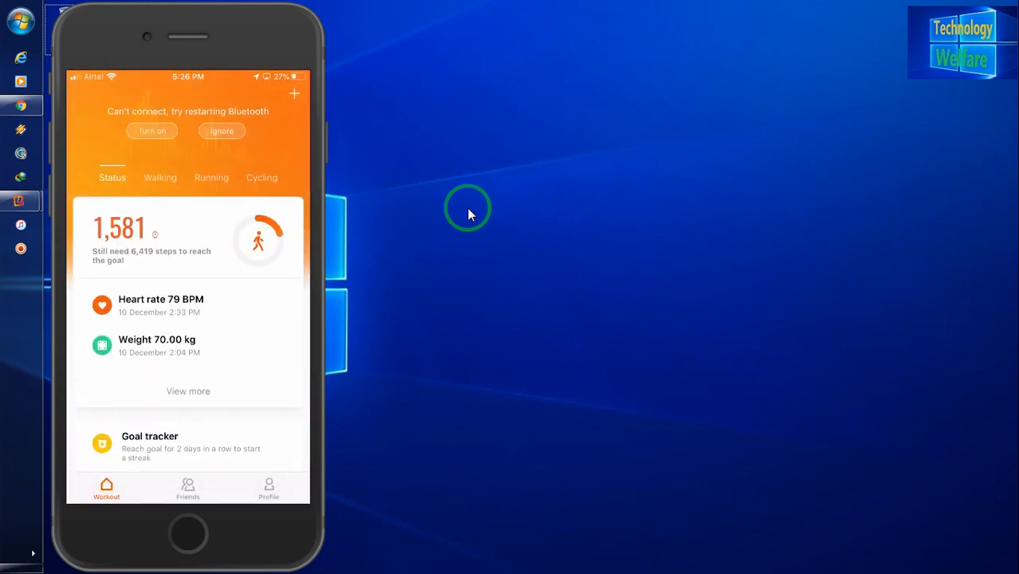
{"action": "left_click", "coordinate": [293, 94]}
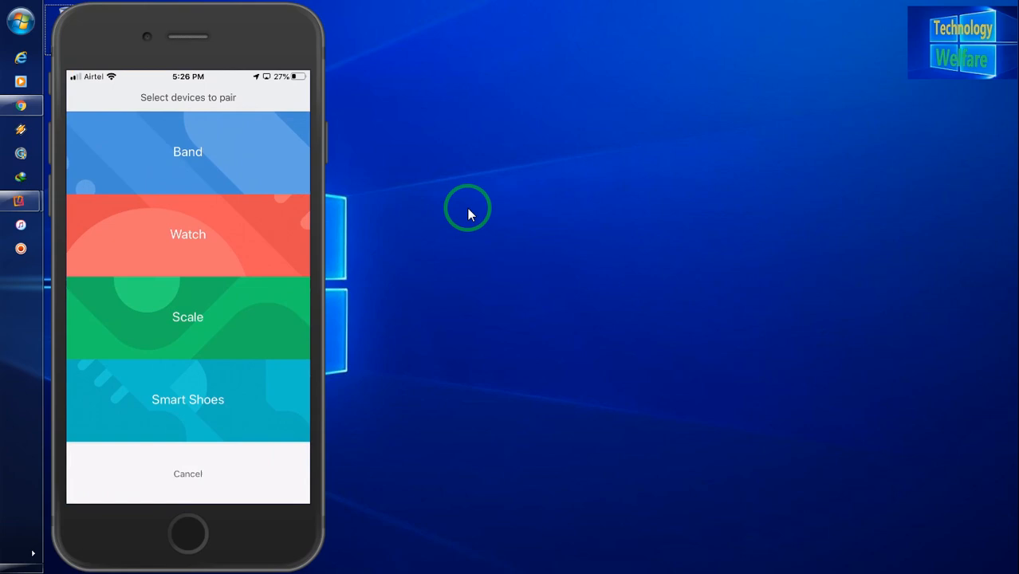
{"action": "left_click", "coordinate": [188, 234]}
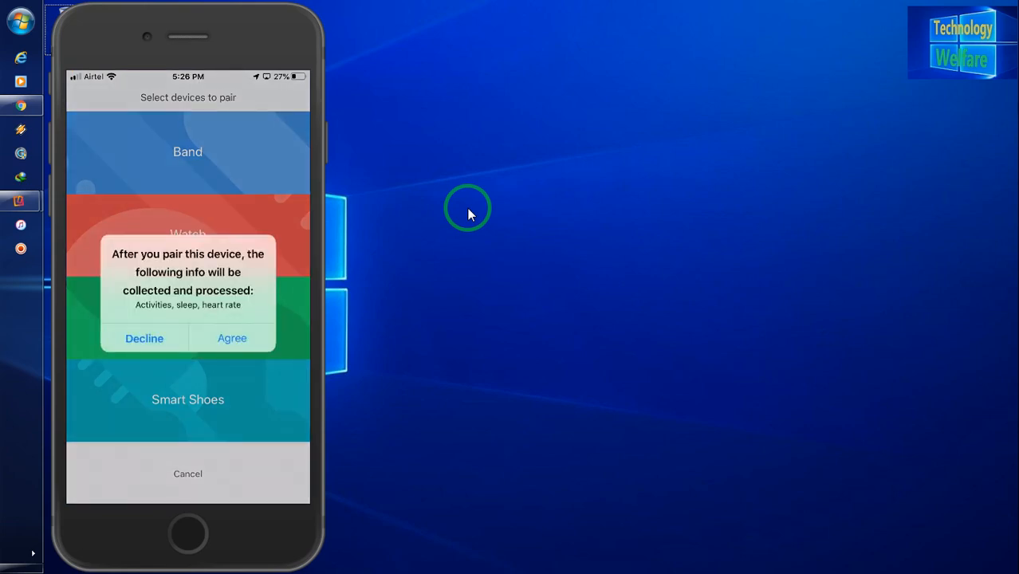
{"action": "left_click", "coordinate": [232, 338]}
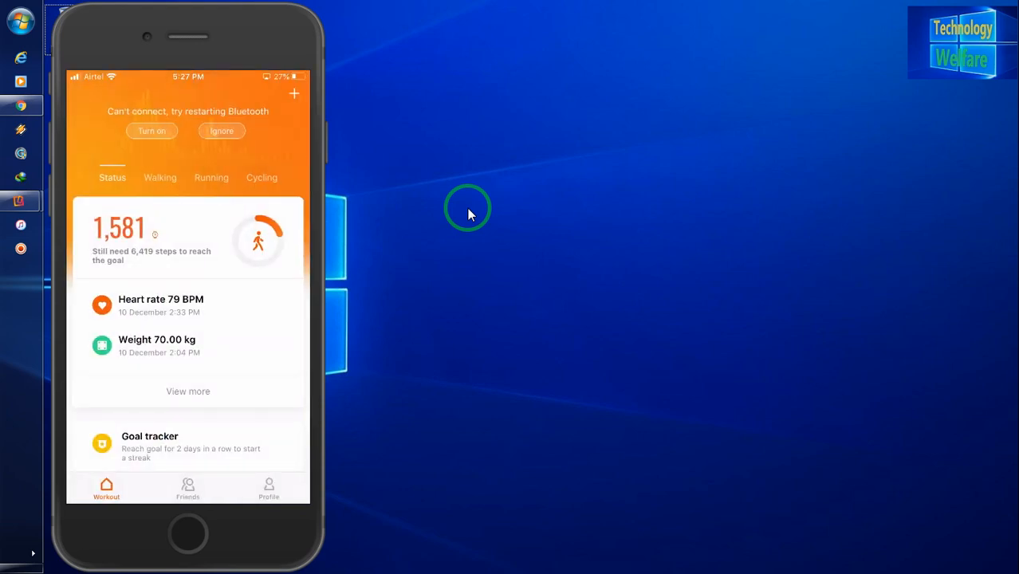
{"action": "mouse_move", "coordinate": [476, 152]}
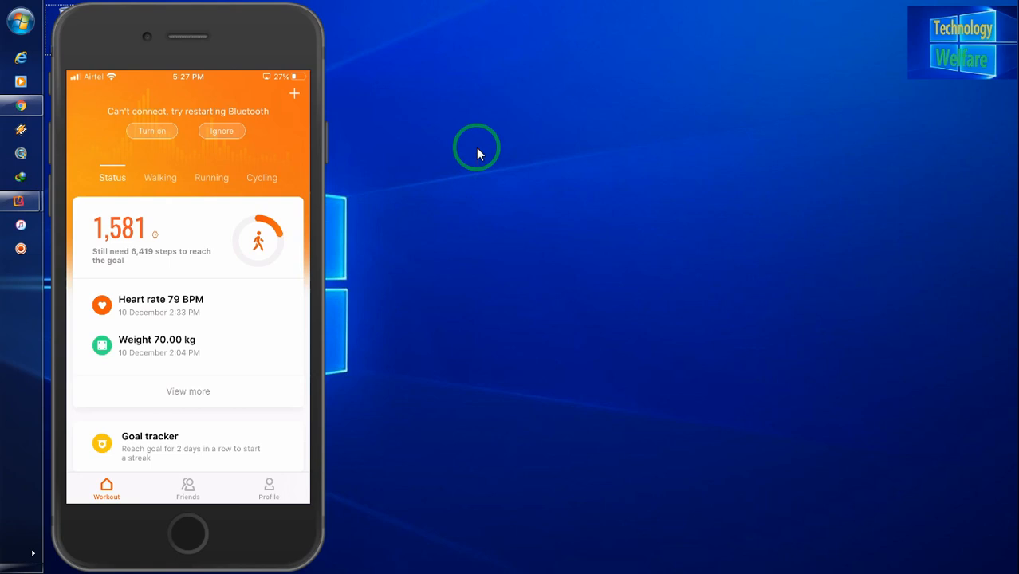
{"action": "mouse_move", "coordinate": [477, 186]}
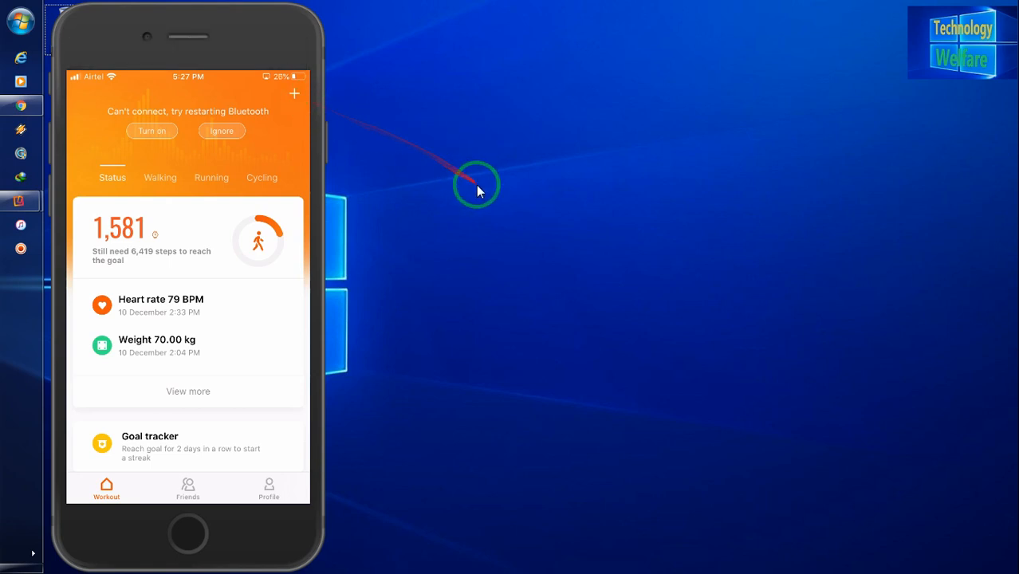
Restart watch pairing, agree to the notice, and choose Amazfit Bip/Bip Lite.
{"action": "left_click", "coordinate": [295, 94]}
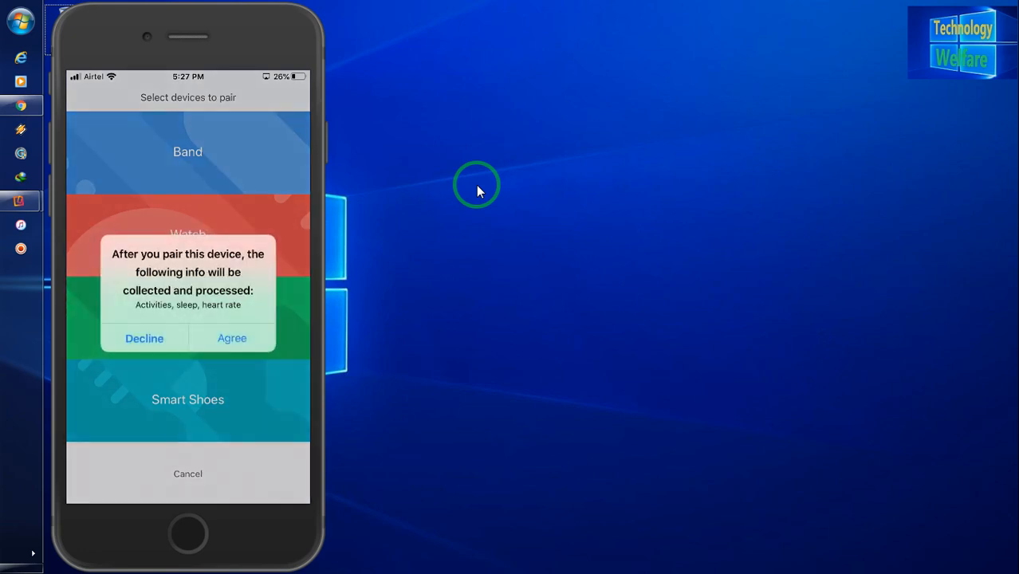
{"action": "left_click", "coordinate": [232, 338]}
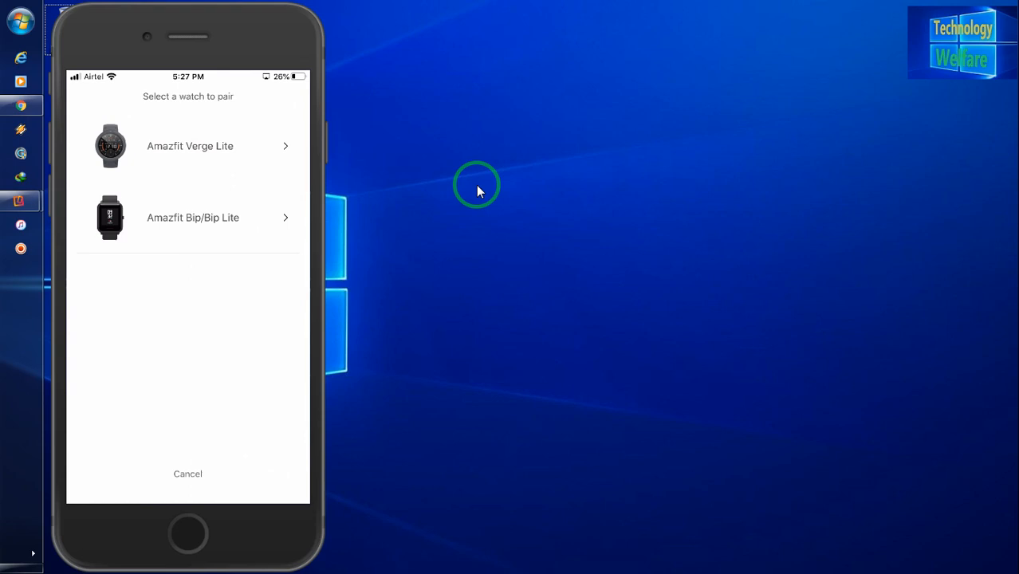
{"action": "left_click", "coordinate": [190, 146]}
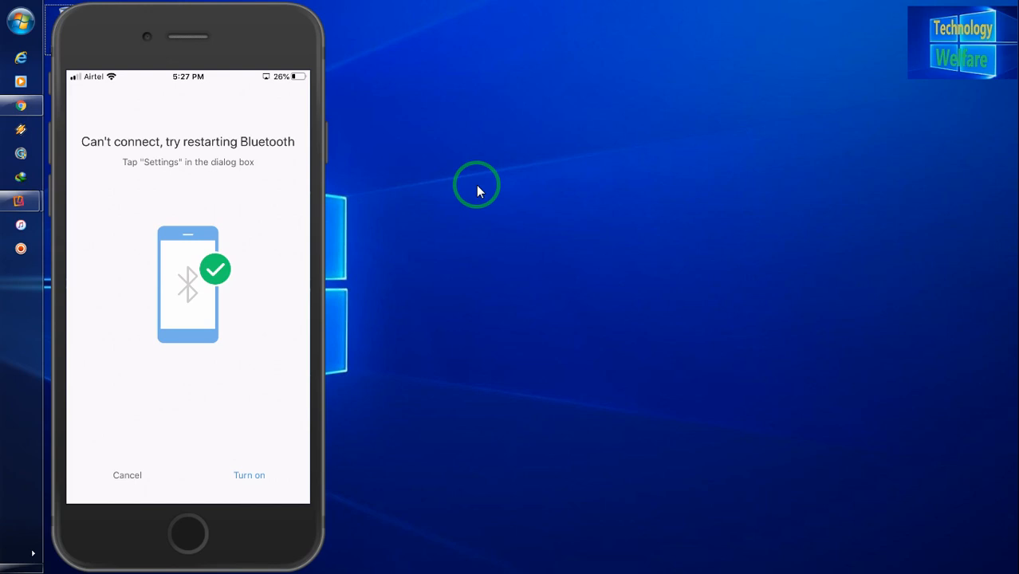
Turn on Bluetooth and dismiss the Bluetooth notice until the Activate device screen appears.
{"action": "left_click", "coordinate": [249, 474]}
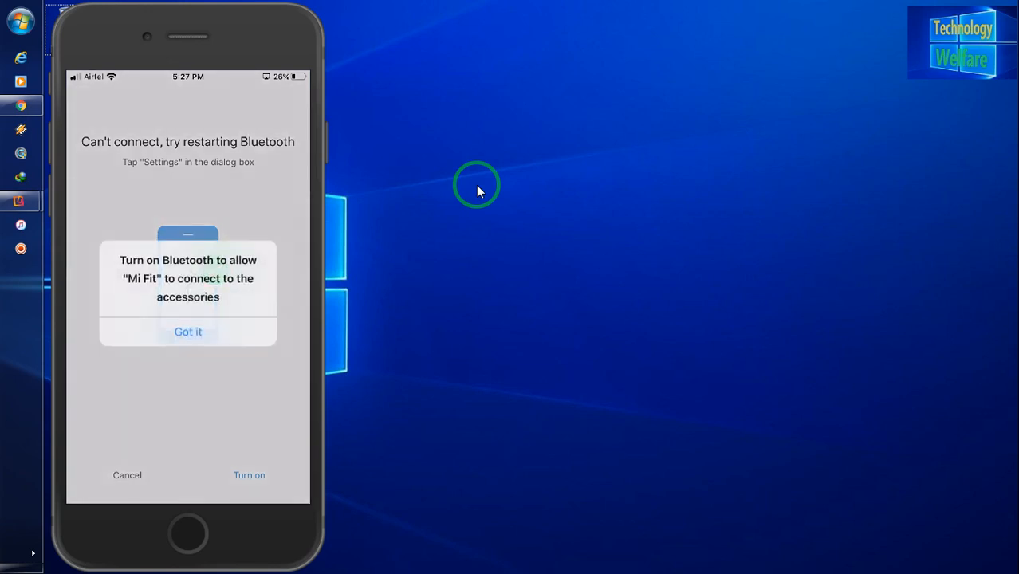
{"action": "left_click", "coordinate": [188, 332]}
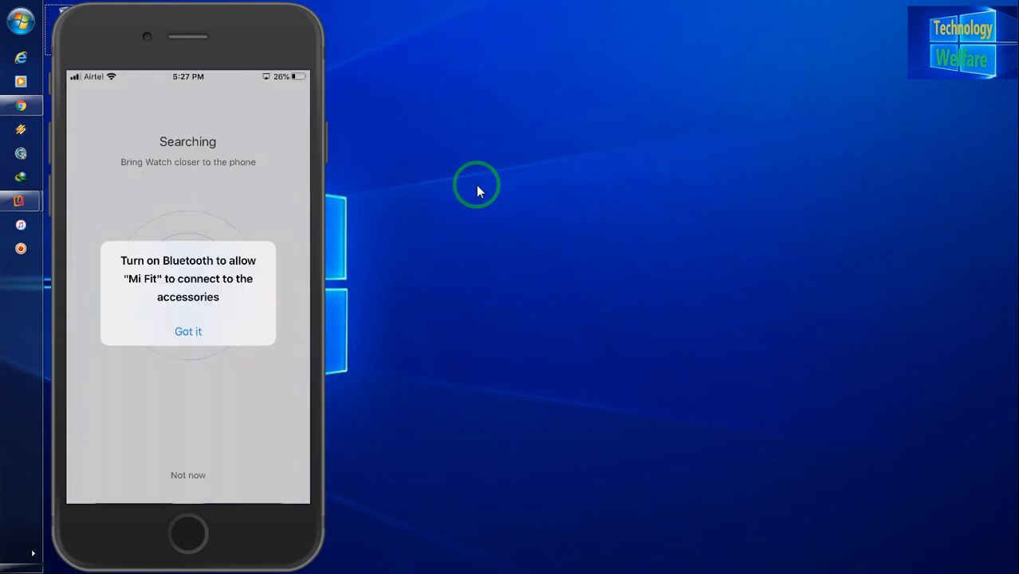
{"action": "left_click", "coordinate": [188, 331]}
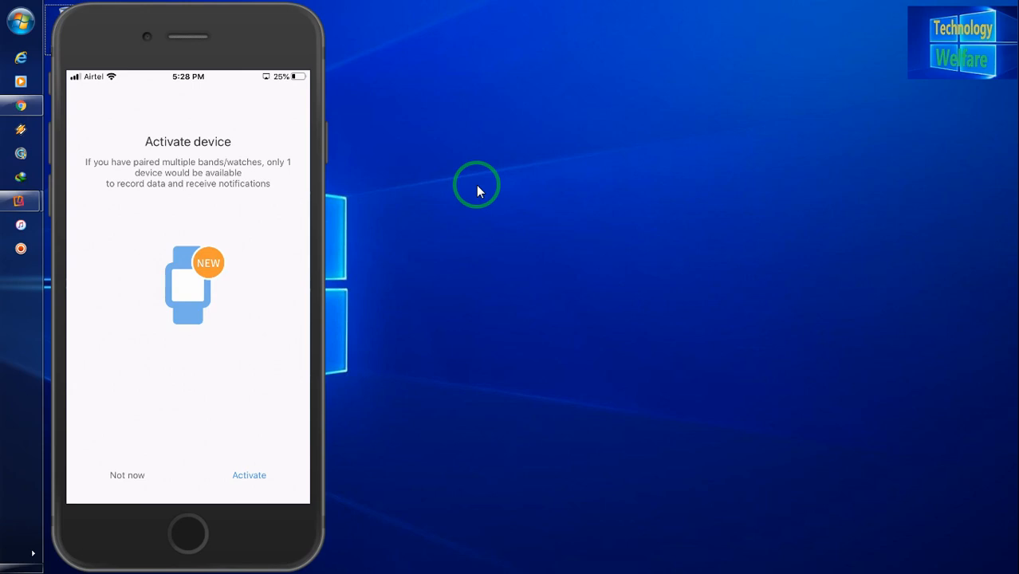
Activate the Amazfit Bip Lite, confirm both warning dialogs, and close the success message.
{"action": "left_click", "coordinate": [249, 474]}
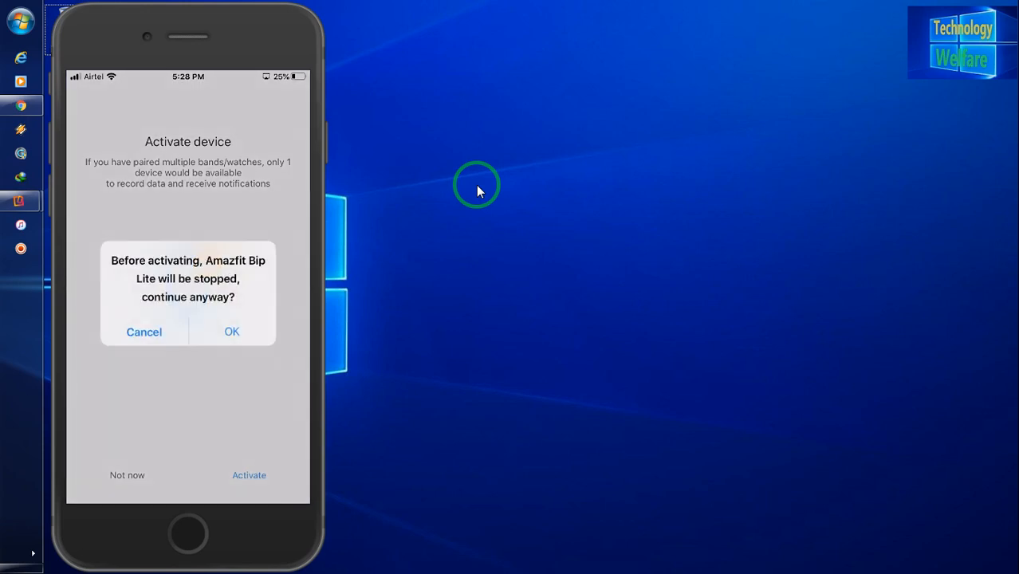
{"action": "left_click", "coordinate": [231, 332]}
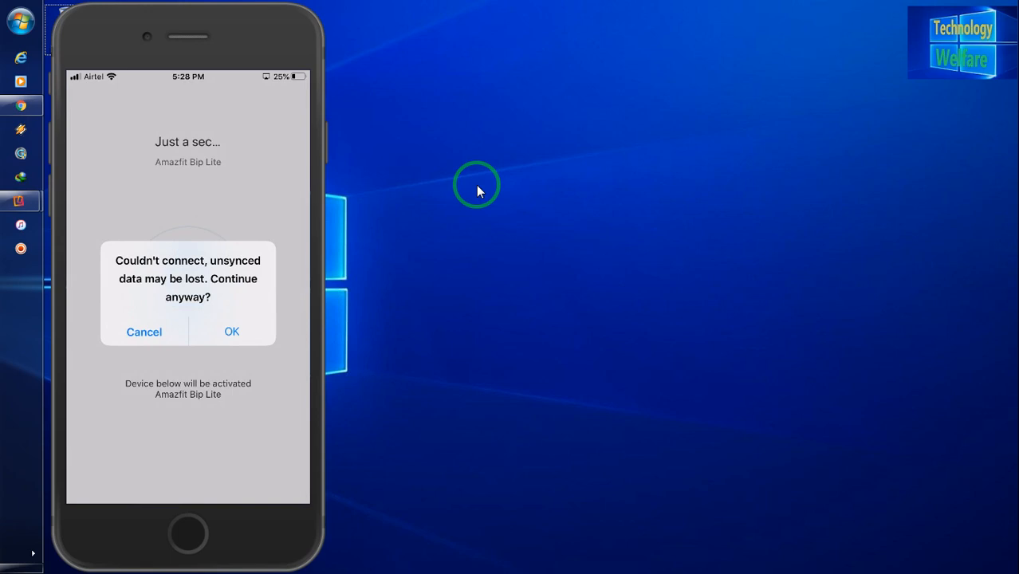
{"action": "left_click", "coordinate": [231, 331]}
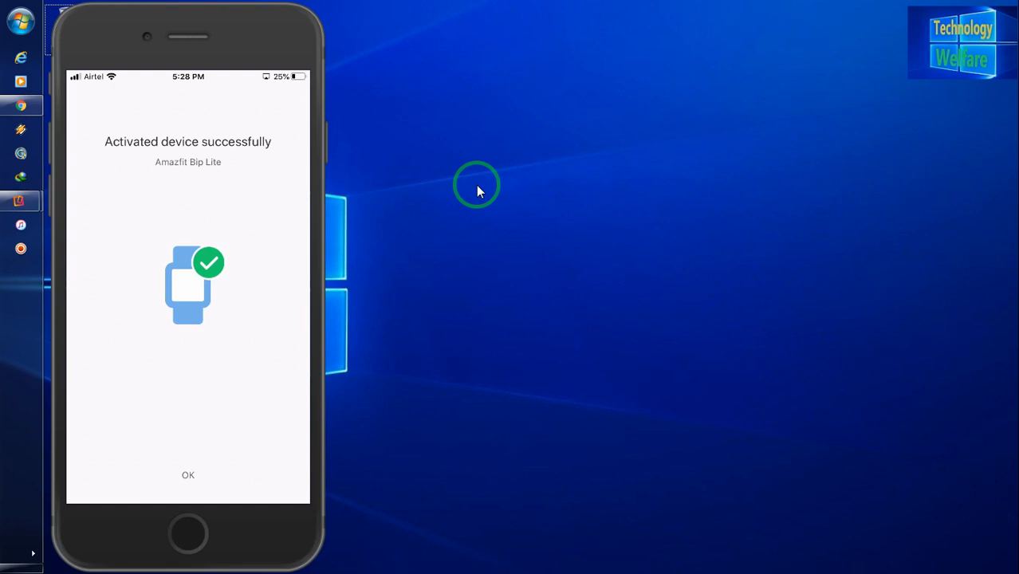
{"action": "left_click", "coordinate": [189, 474]}
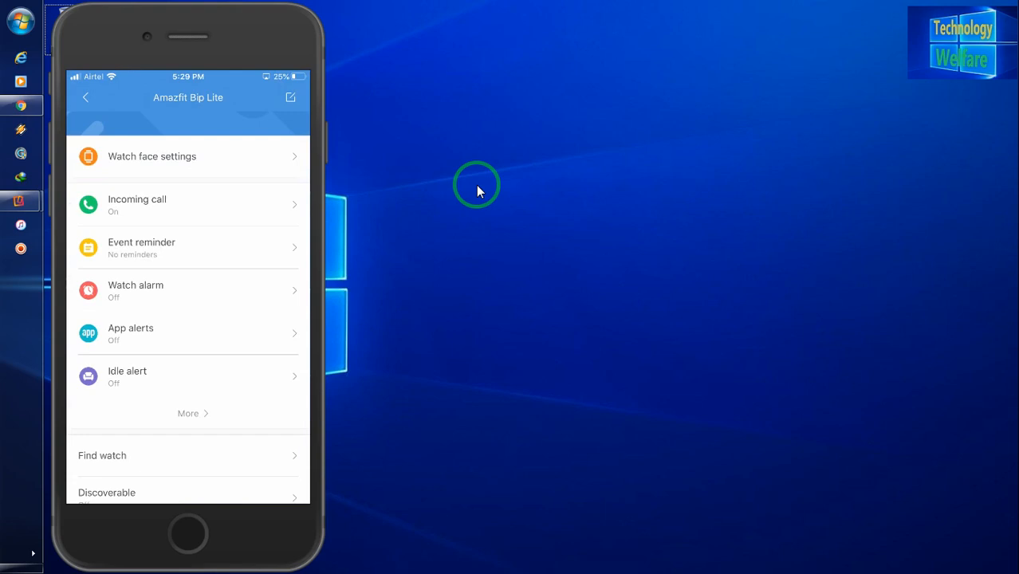
Review the watch alarm list, then open the Incoming call alert settings.
{"action": "scroll", "scroll_direction": "down", "scroll_amount": 3}
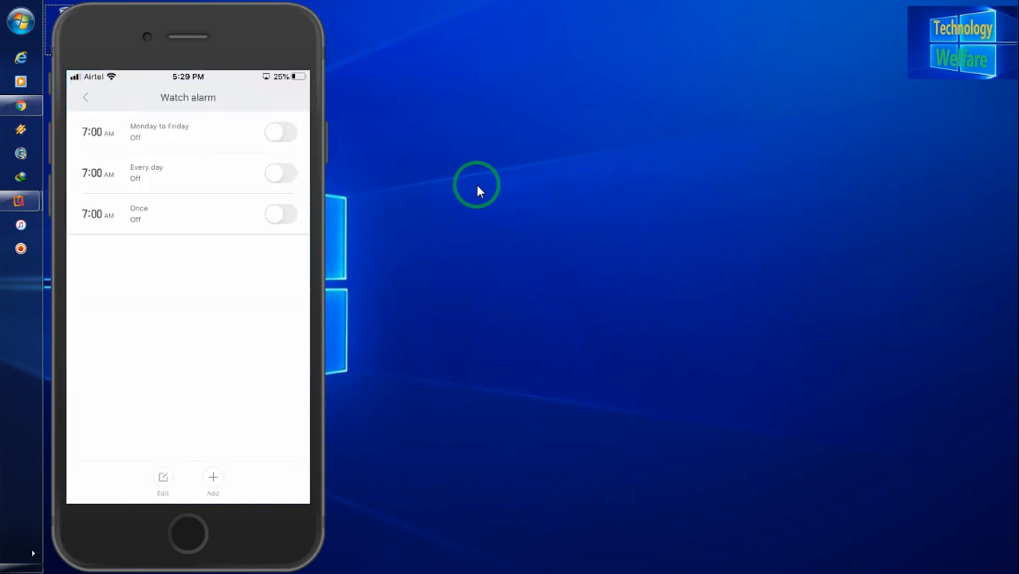
{"action": "left_click", "coordinate": [85, 97]}
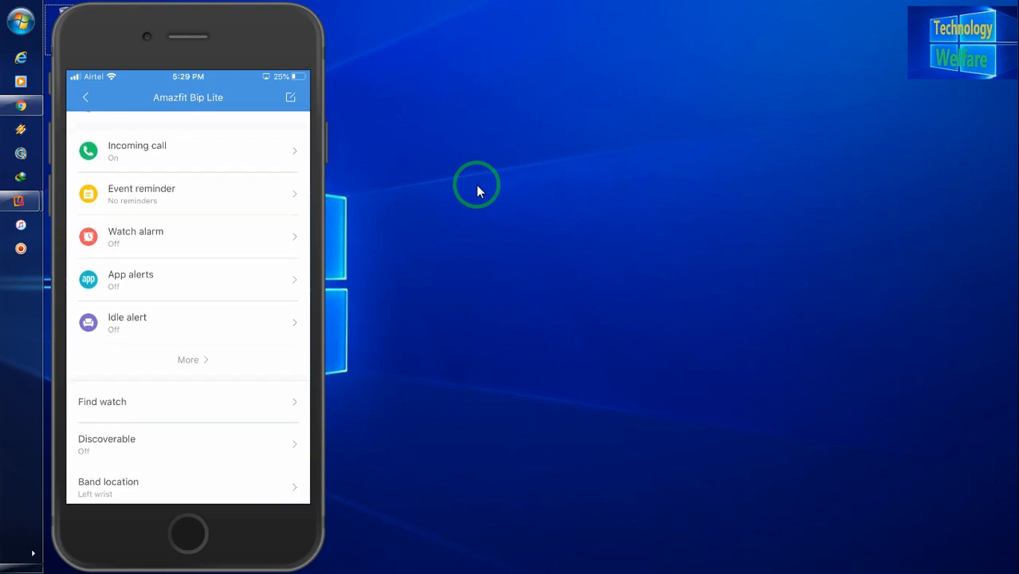
{"action": "left_click", "coordinate": [188, 151]}
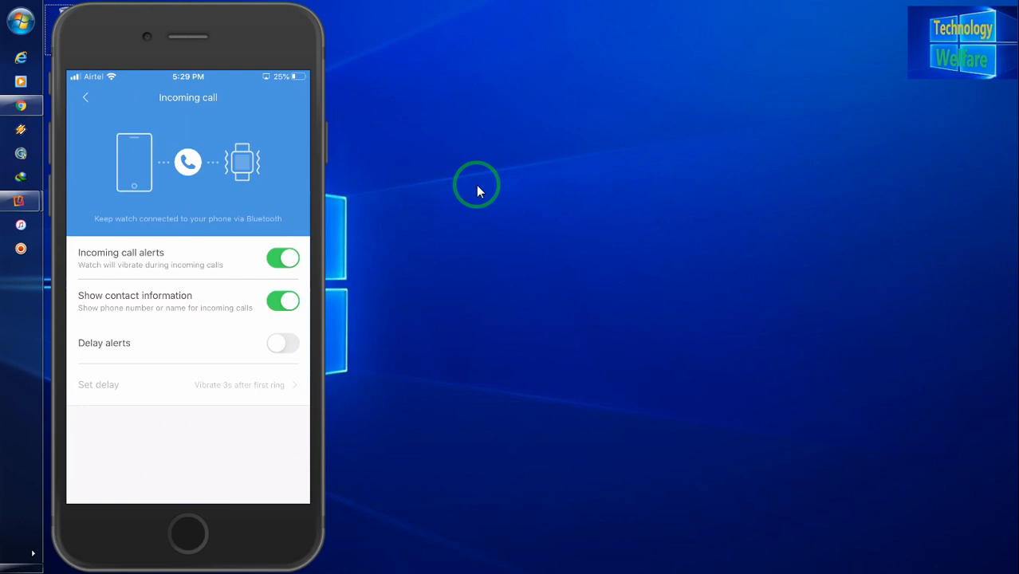
{"action": "left_click", "coordinate": [85, 98]}
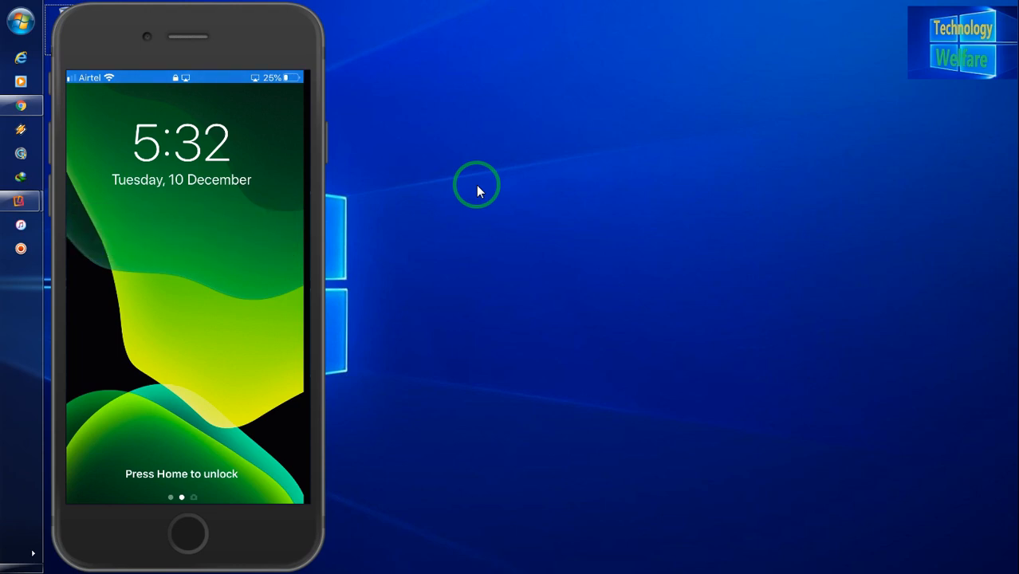
Wake the iPhone and enter its passcode to unlock it.
{"action": "left_click", "coordinate": [188, 533]}
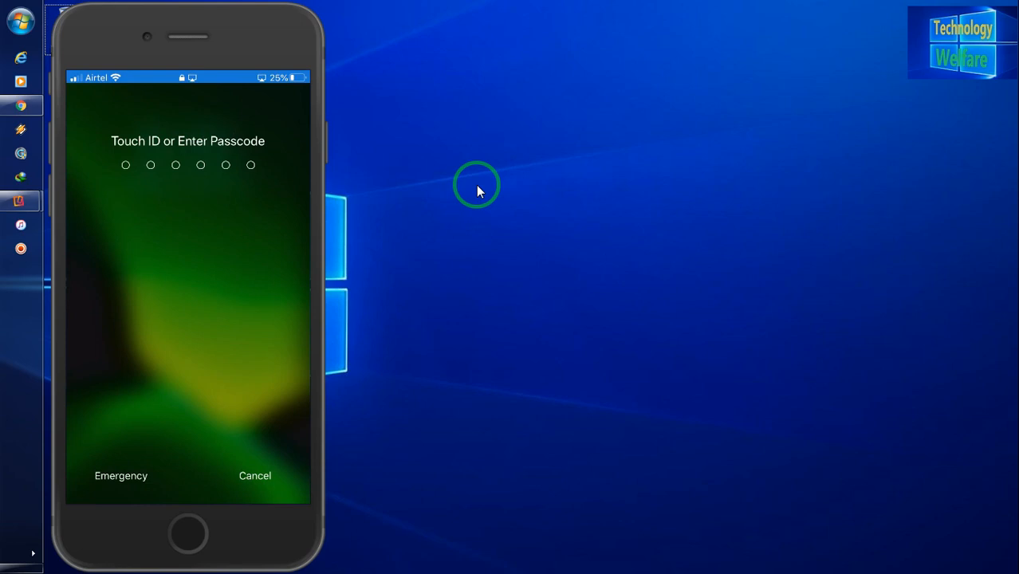
{"action": "left_click", "coordinate": [254, 475]}
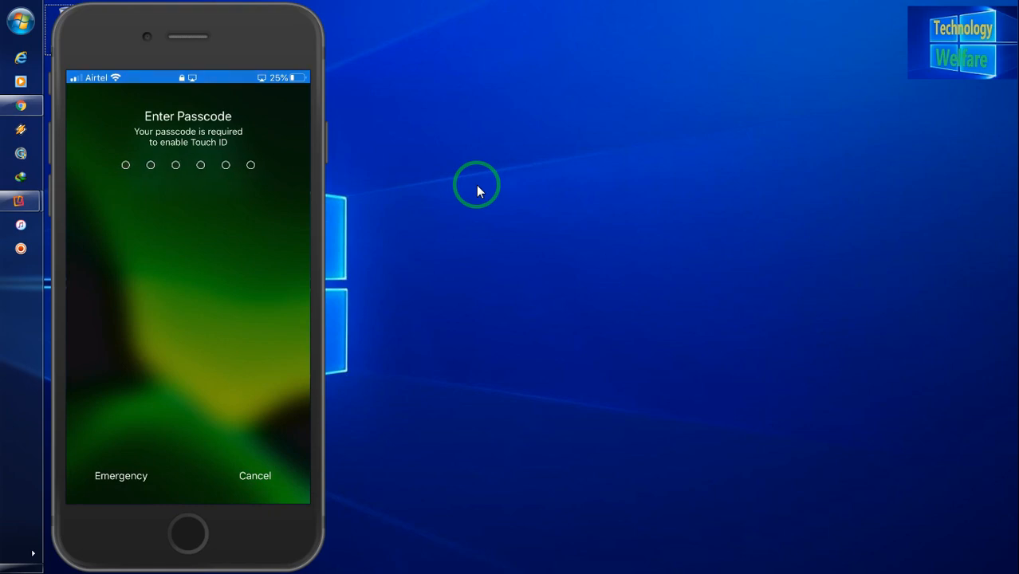
{"action": "left_click", "coordinate": [255, 475]}
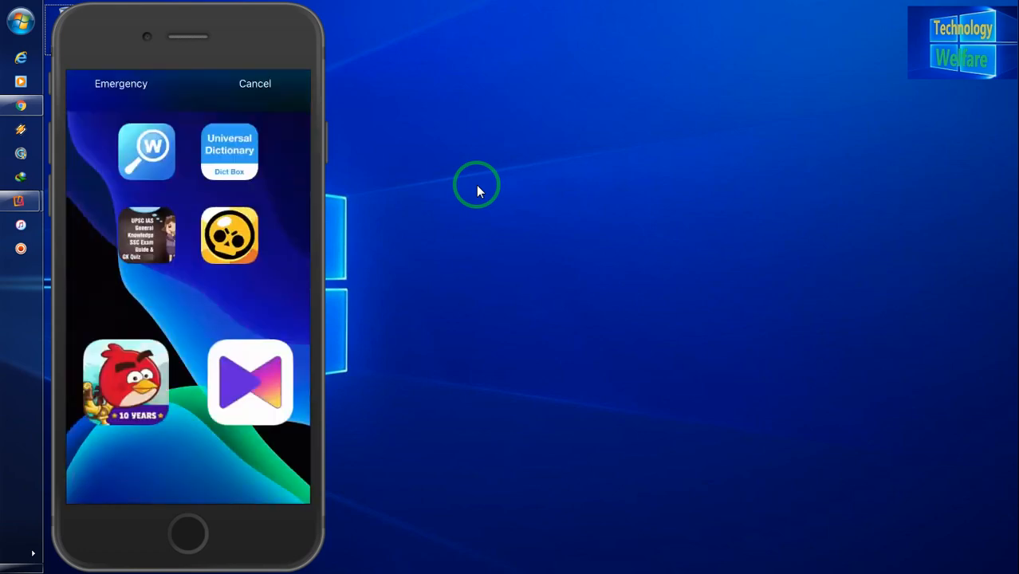
Open Mi Fit's Amazfit Bip Lite page showing 93% battery and syncing at 0%.
{"action": "left_click", "coordinate": [254, 83]}
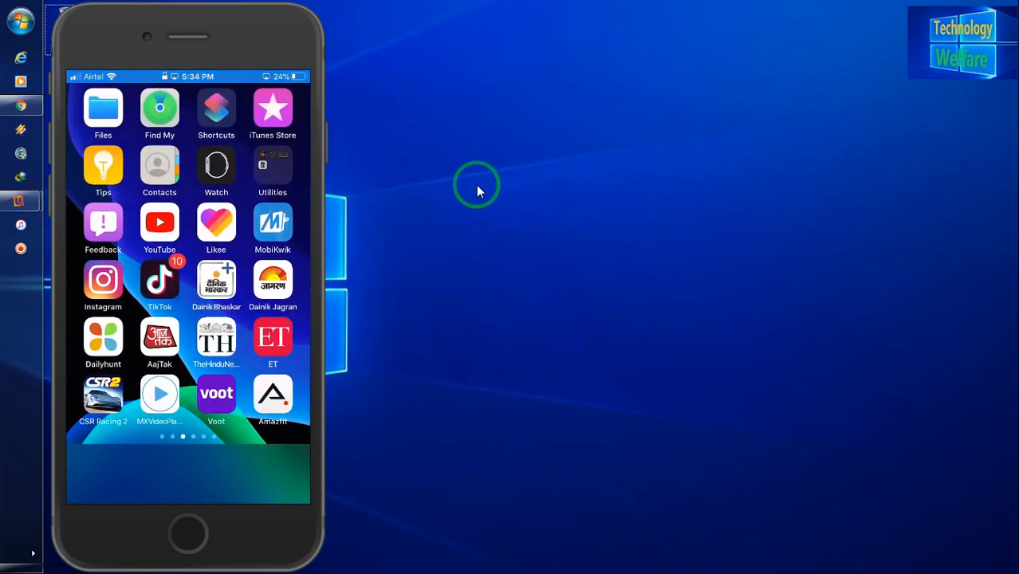
{"action": "left_click", "coordinate": [273, 395]}
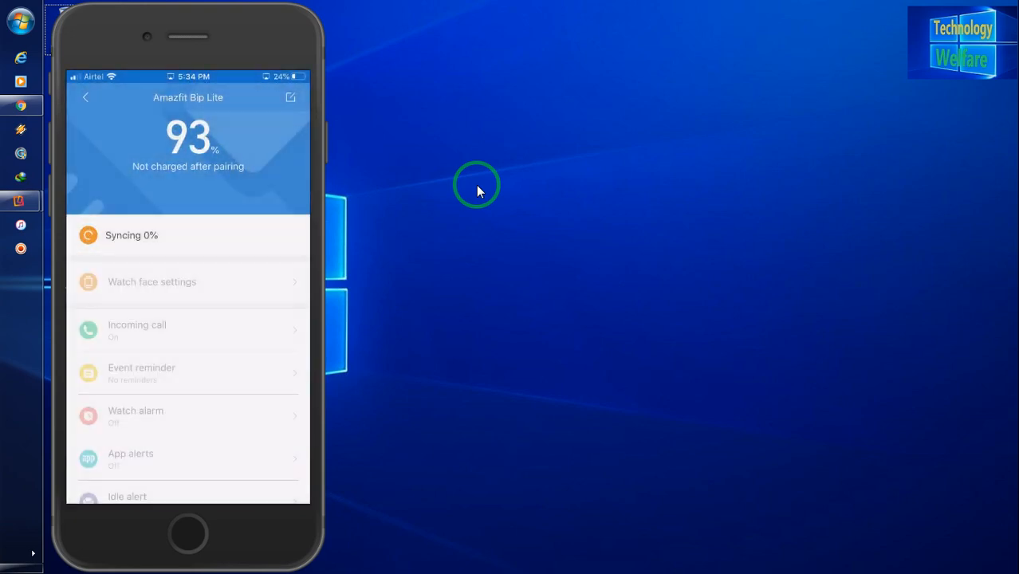
{"action": "scroll", "scroll_direction": "down", "scroll_amount": 3}
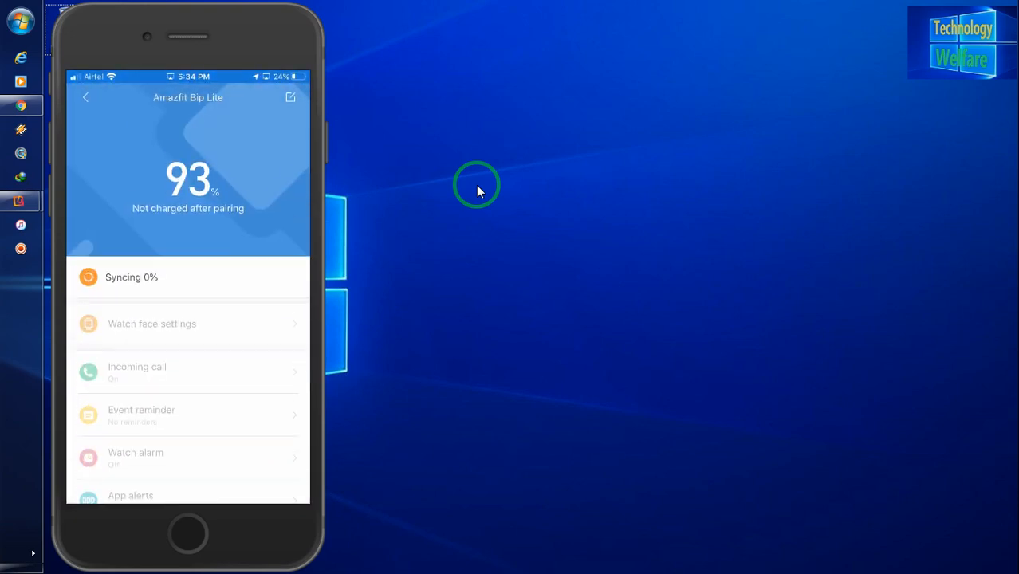